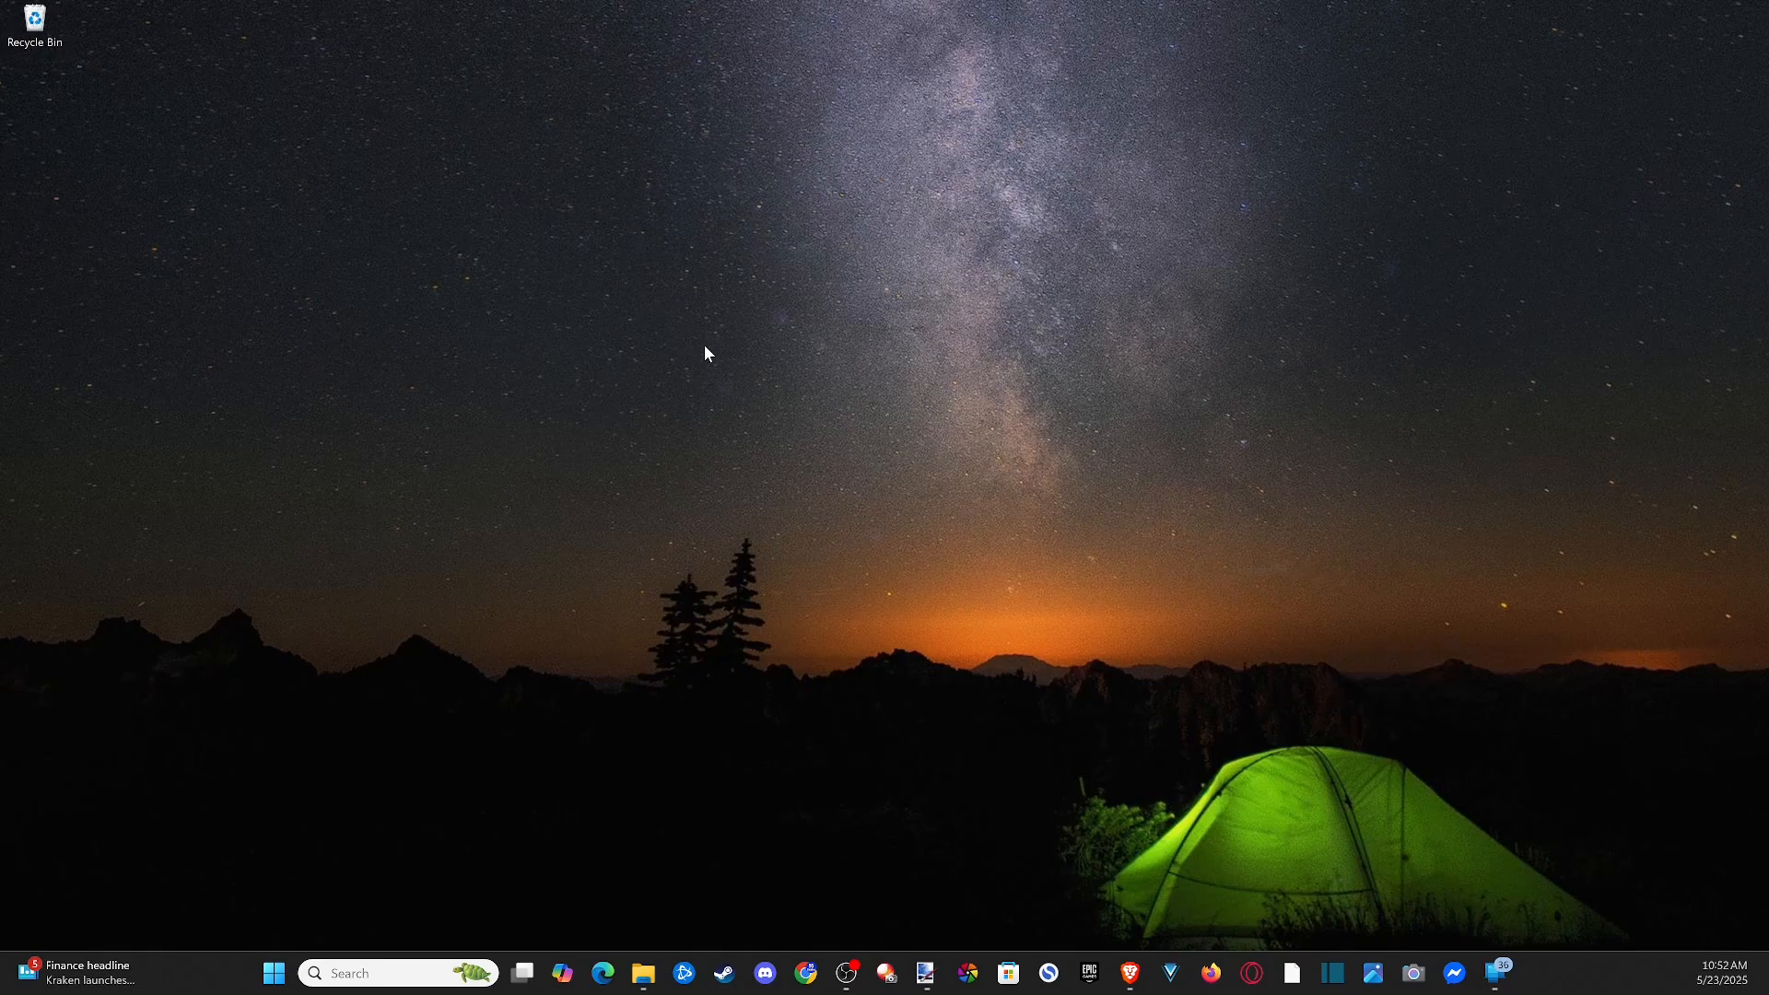
pyautogui.moveTo(490, 593)
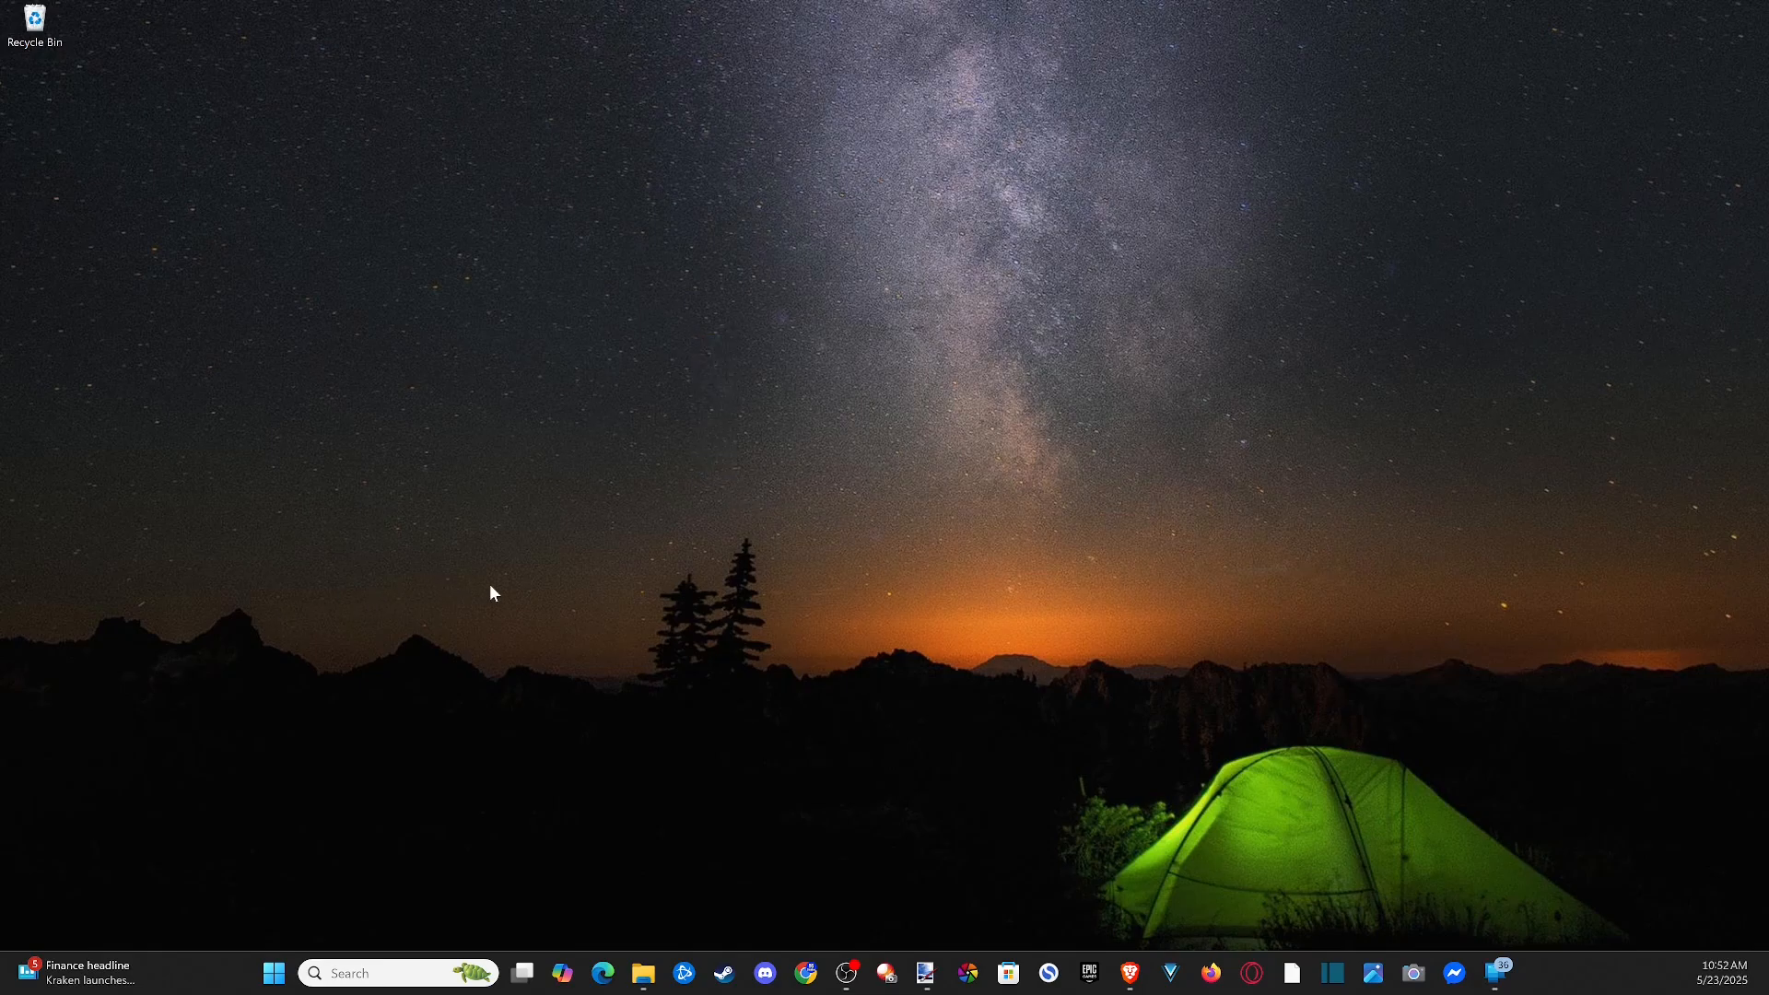
# Step: Right-click the desktop and pick the option that opens the Cast displays panel
pyautogui.rightClick(492, 594)
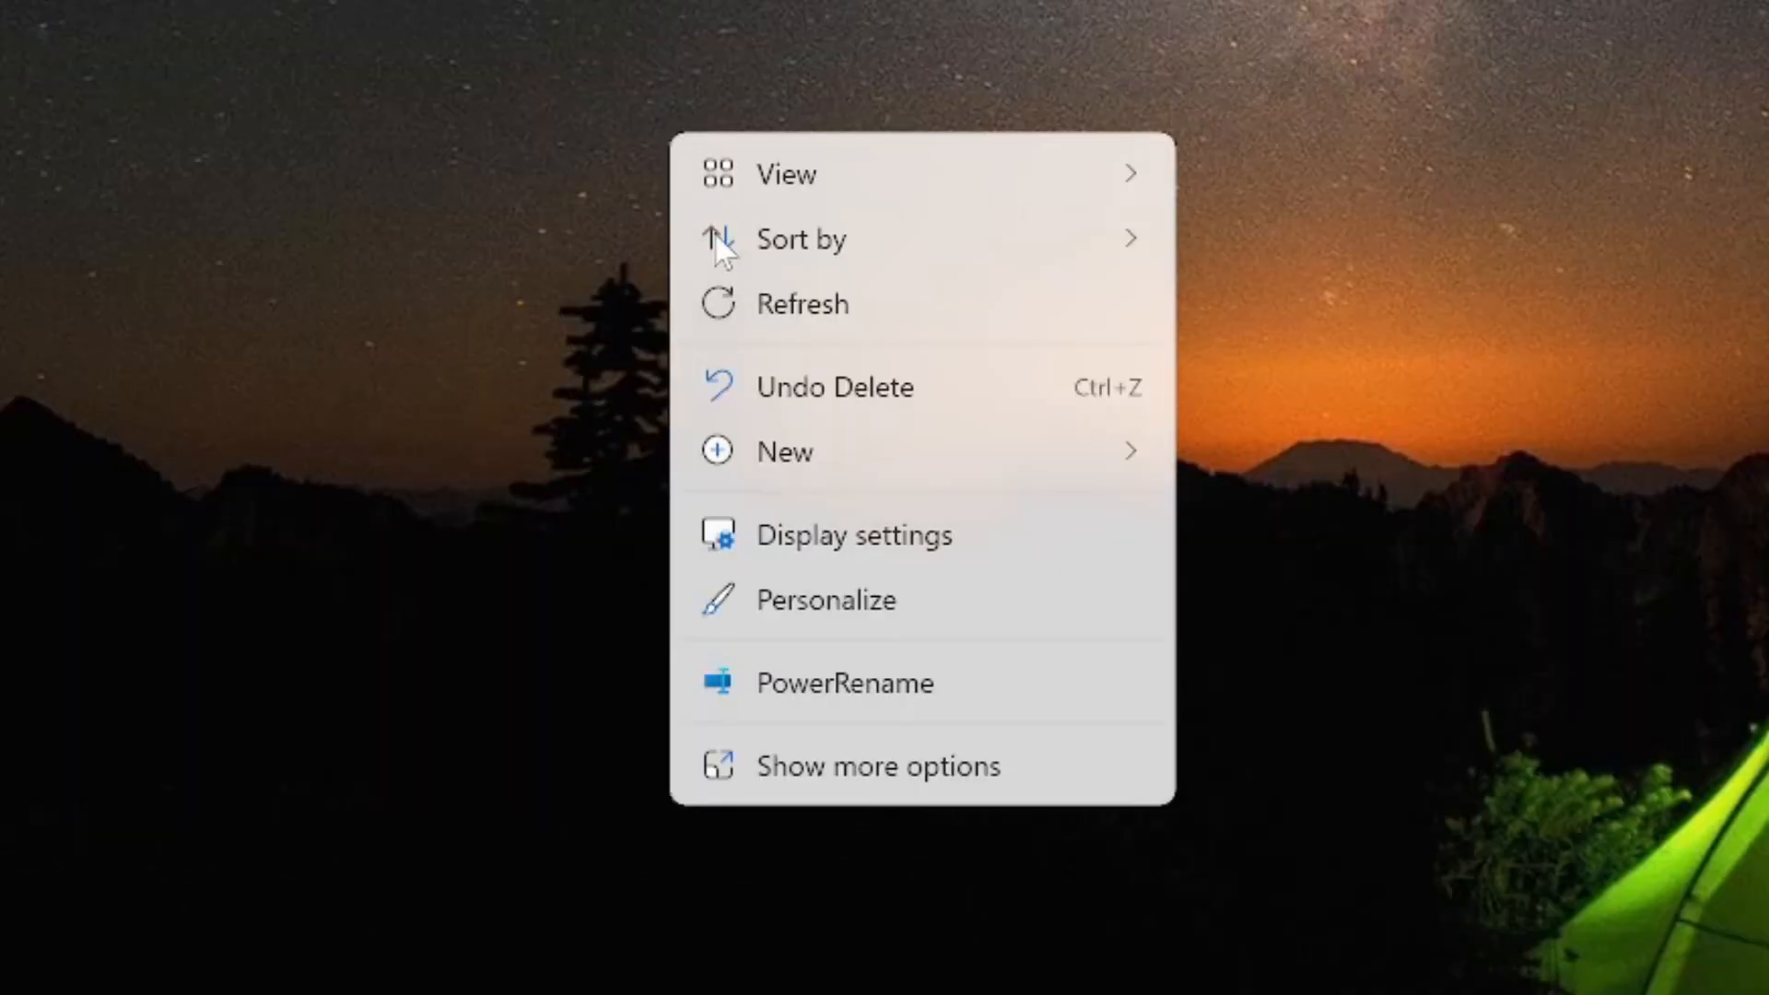
pyautogui.click(853, 535)
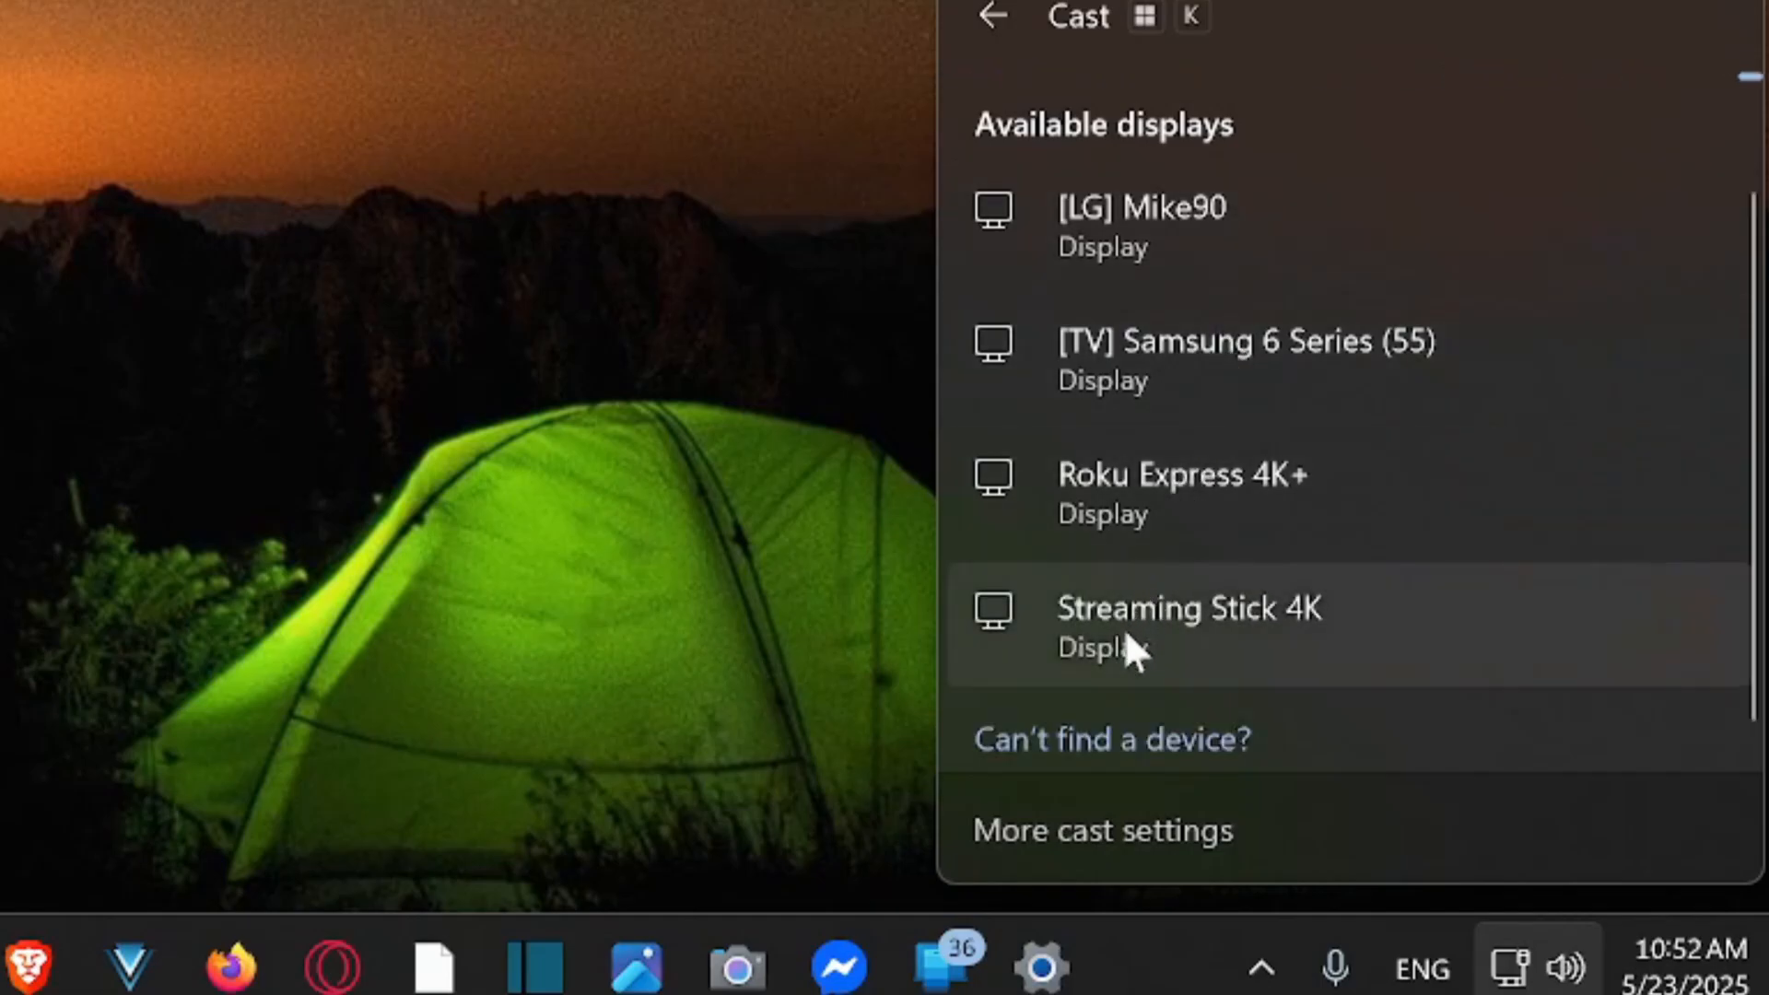
pyautogui.moveTo(1207, 667)
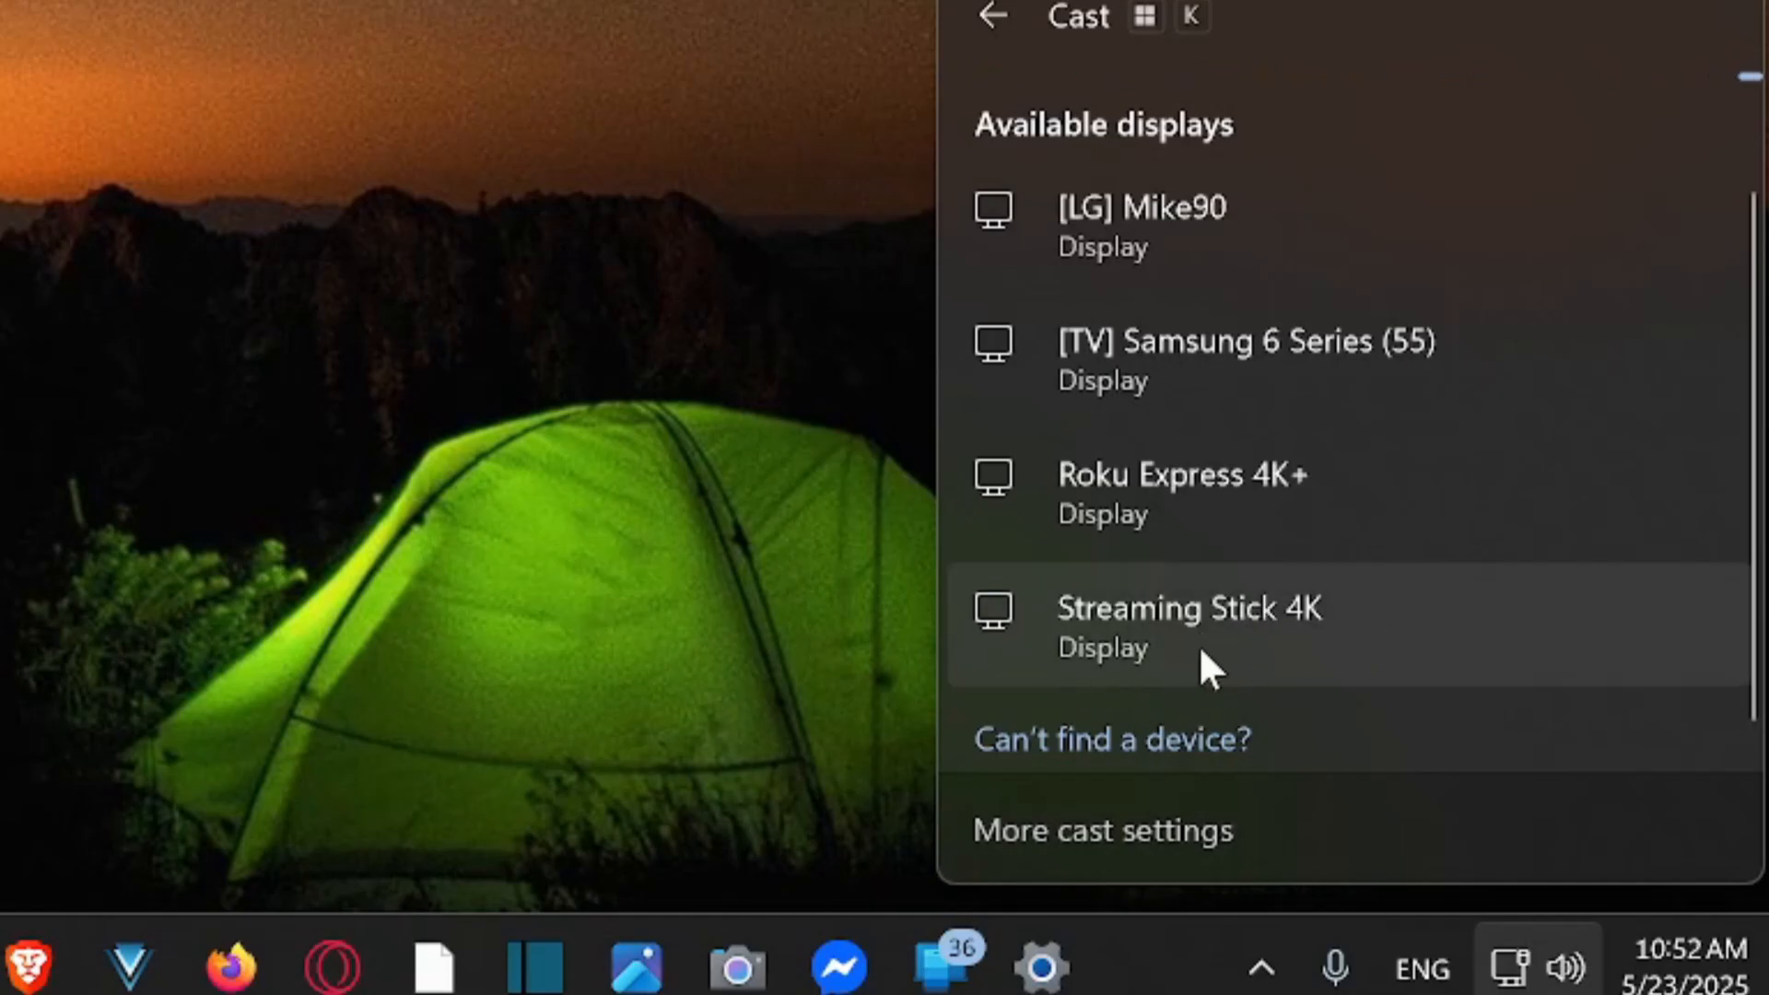
pyautogui.moveTo(1202, 524)
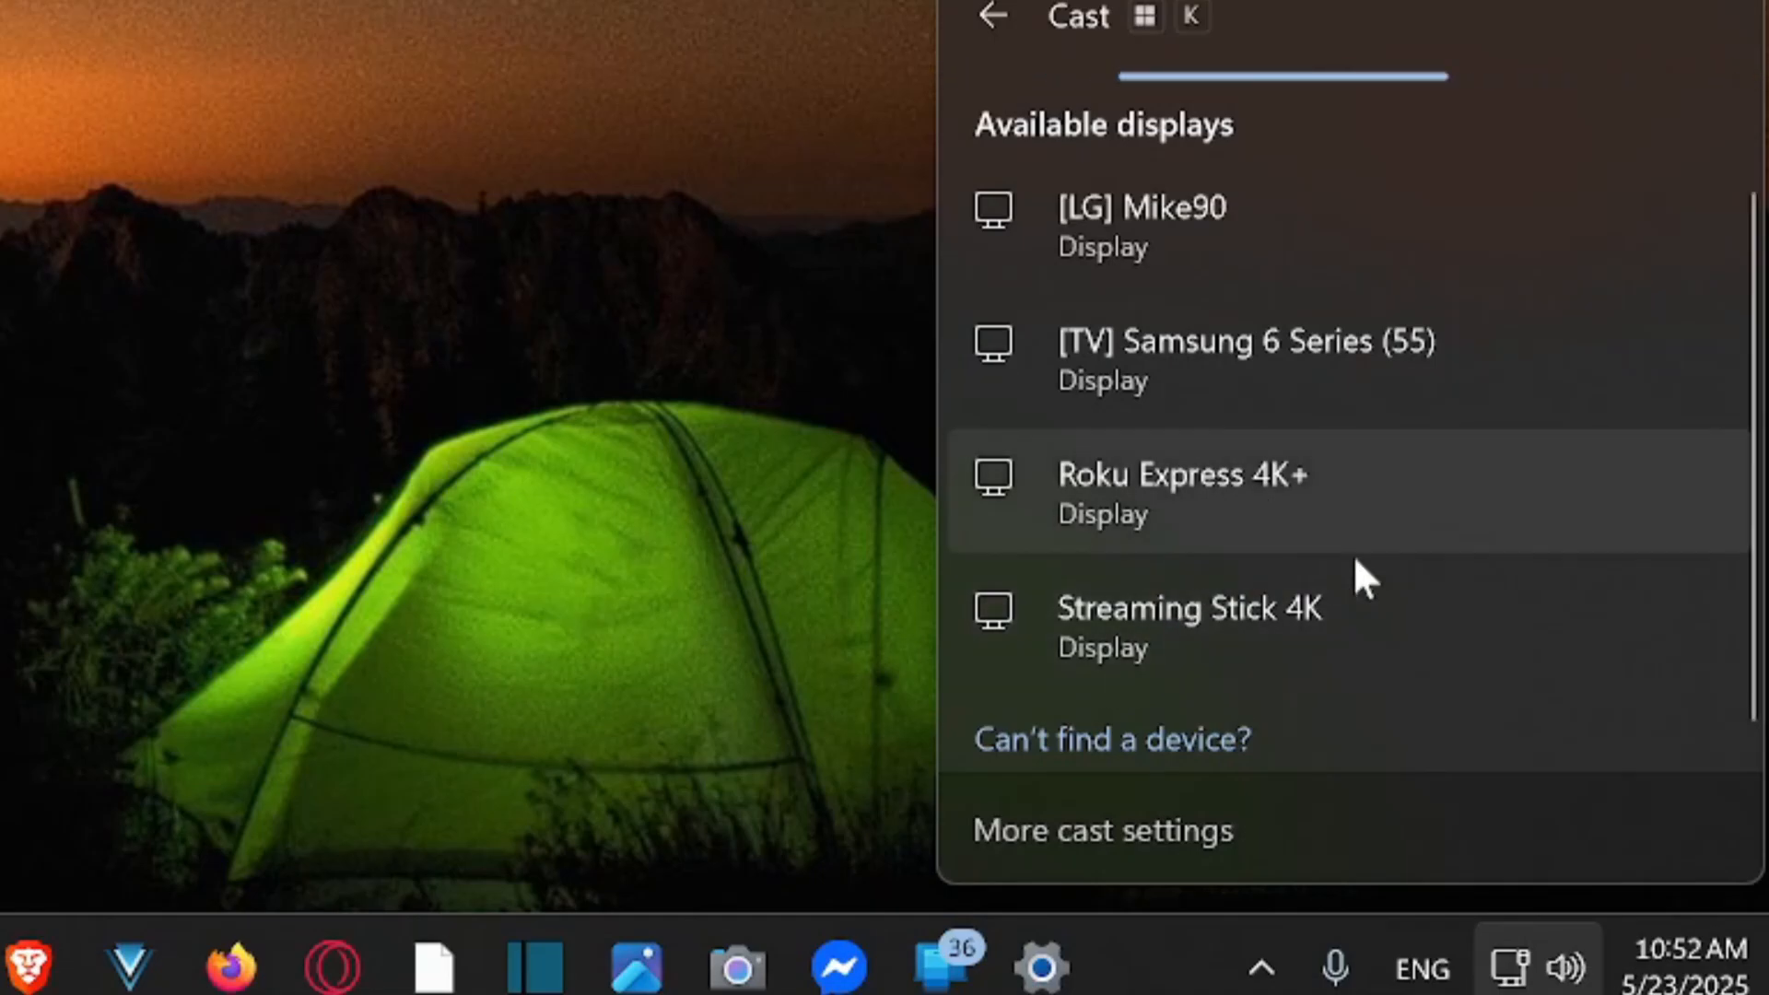
pyautogui.moveTo(1338, 367)
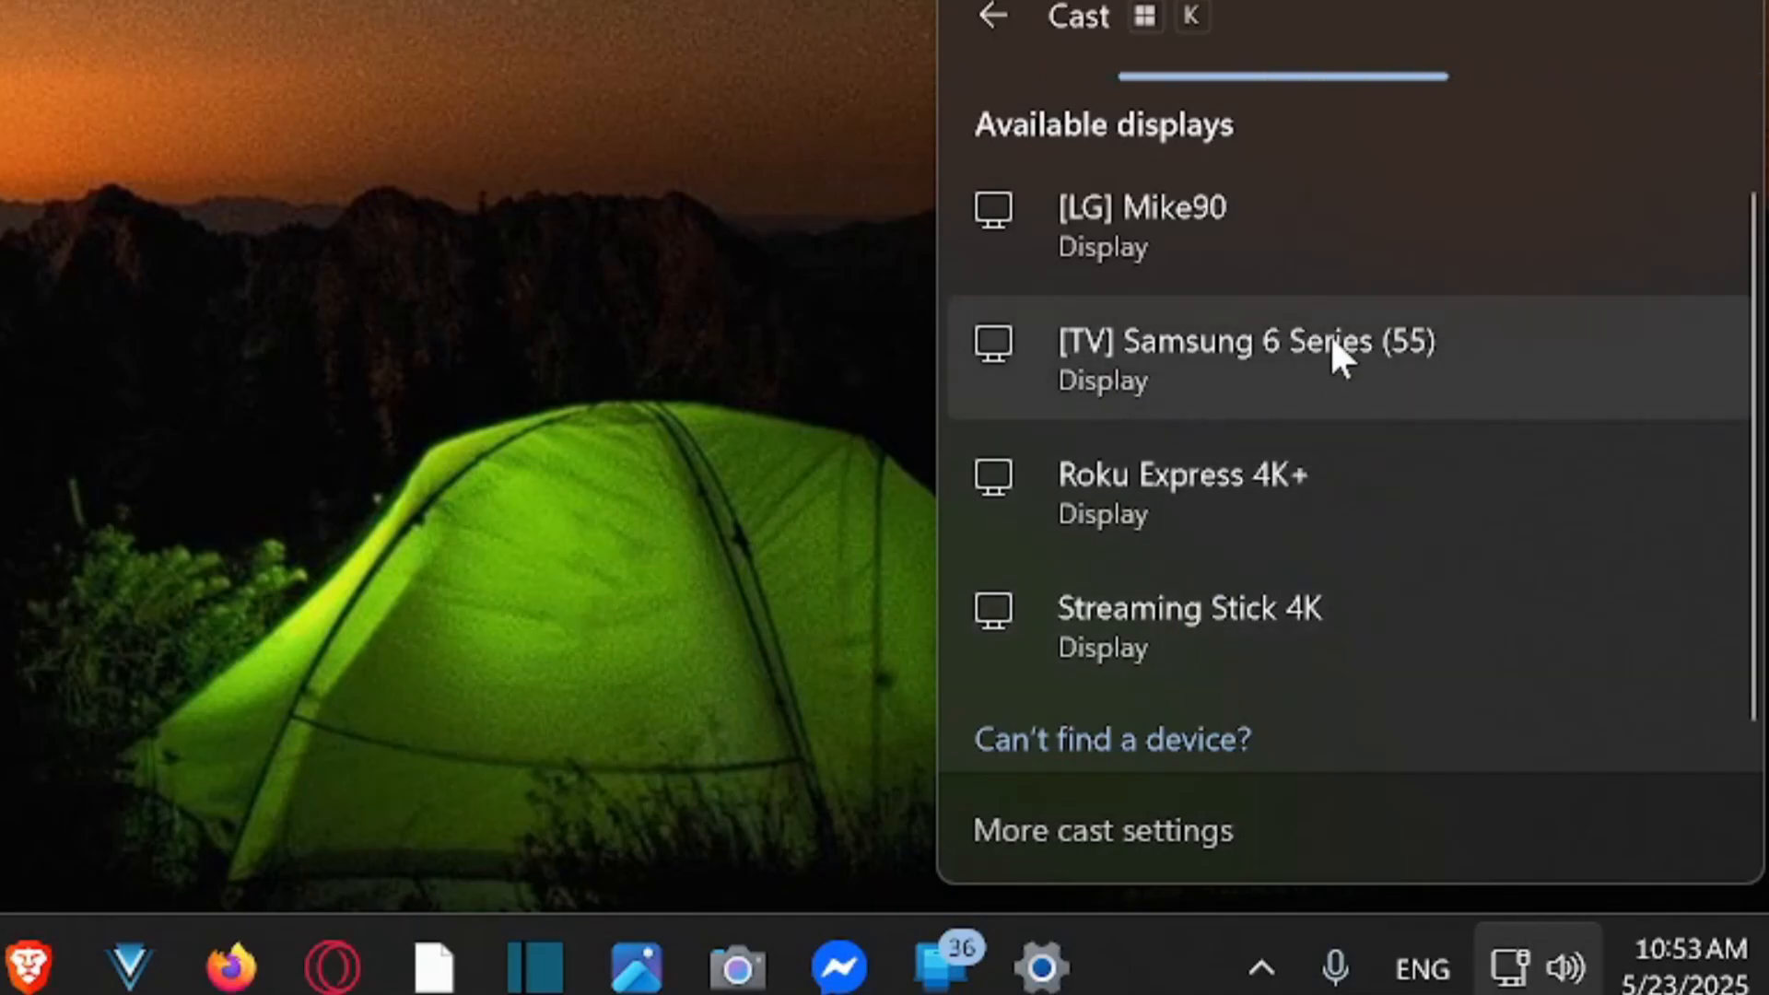
pyautogui.moveTo(1335, 488)
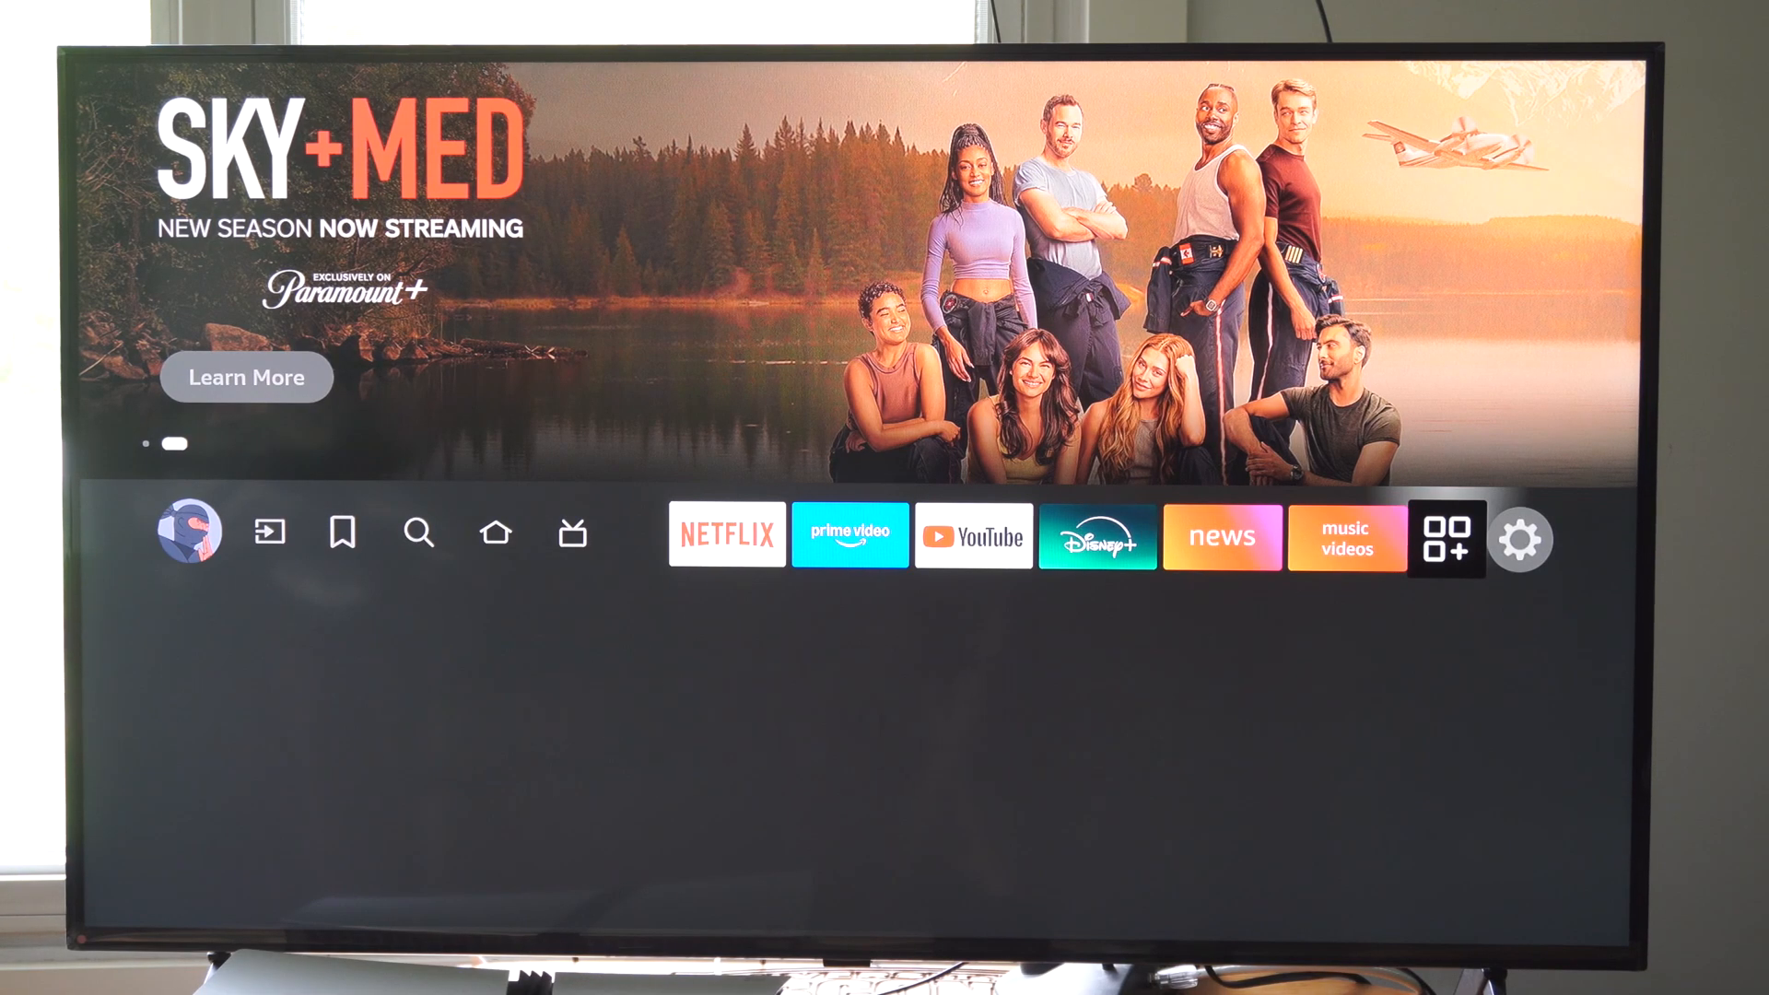
# Step: Go to Fire TV Settings, then Display & Sounds, to reach Enable Display Mirroring
pyautogui.click(1521, 539)
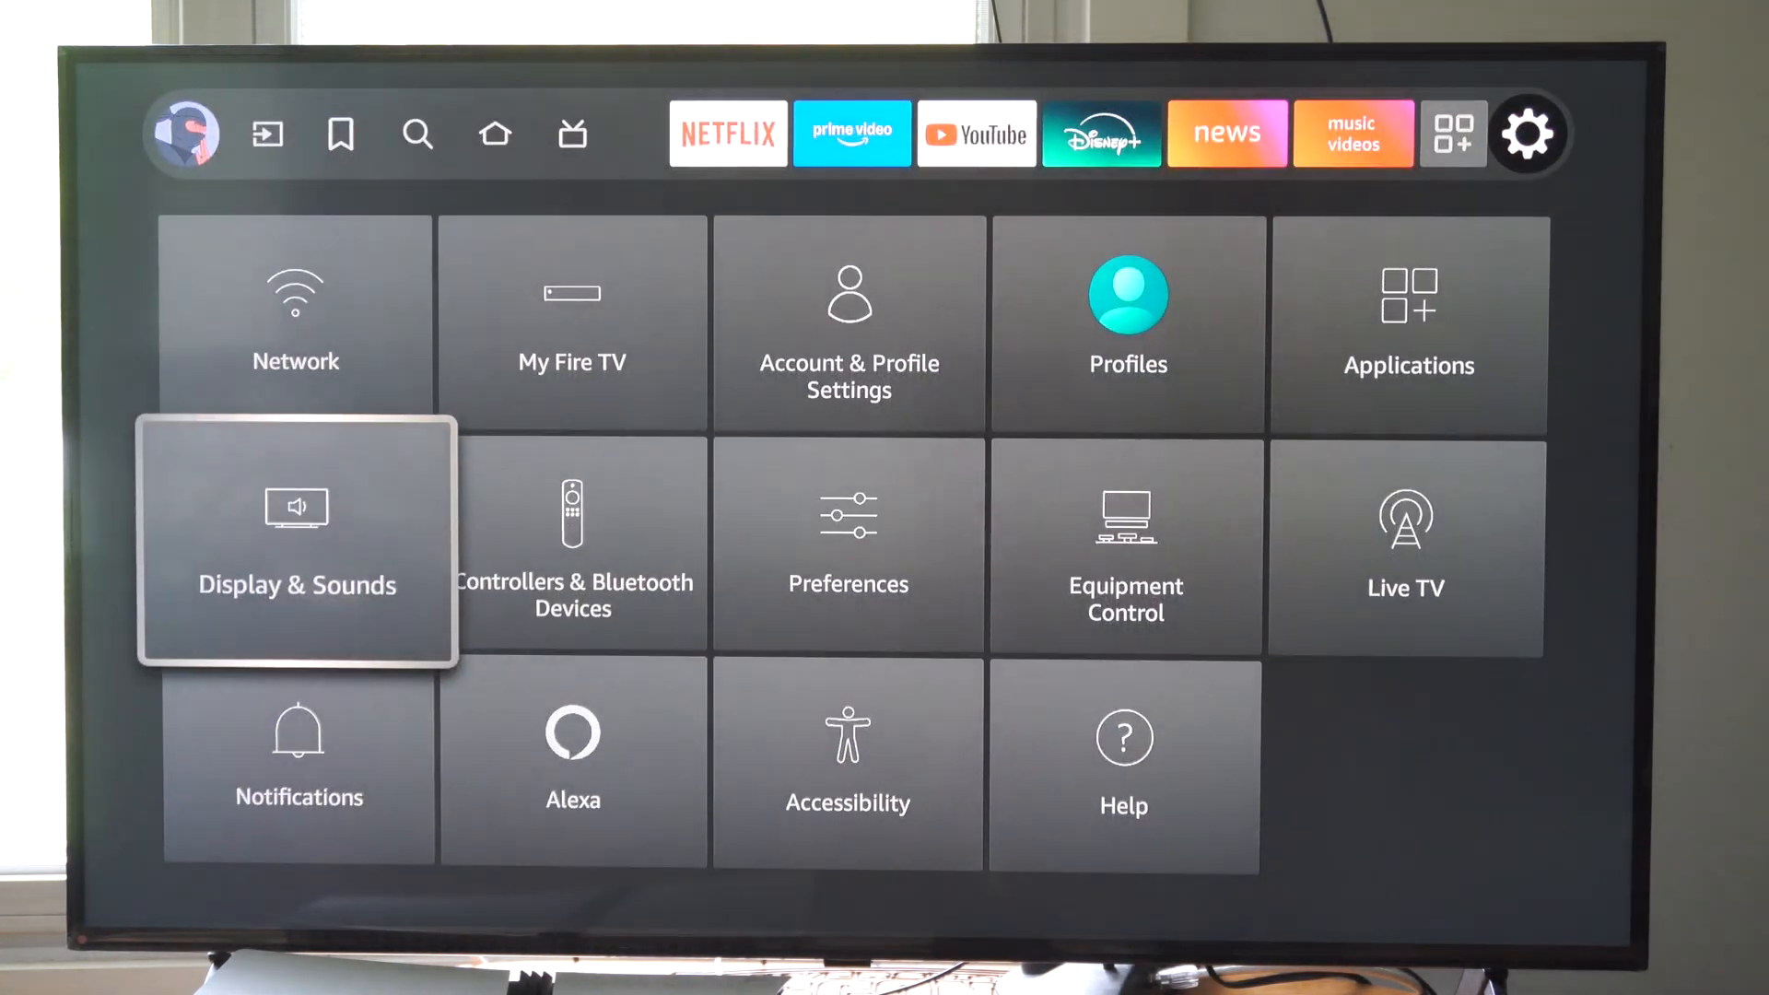
pyautogui.click(295, 545)
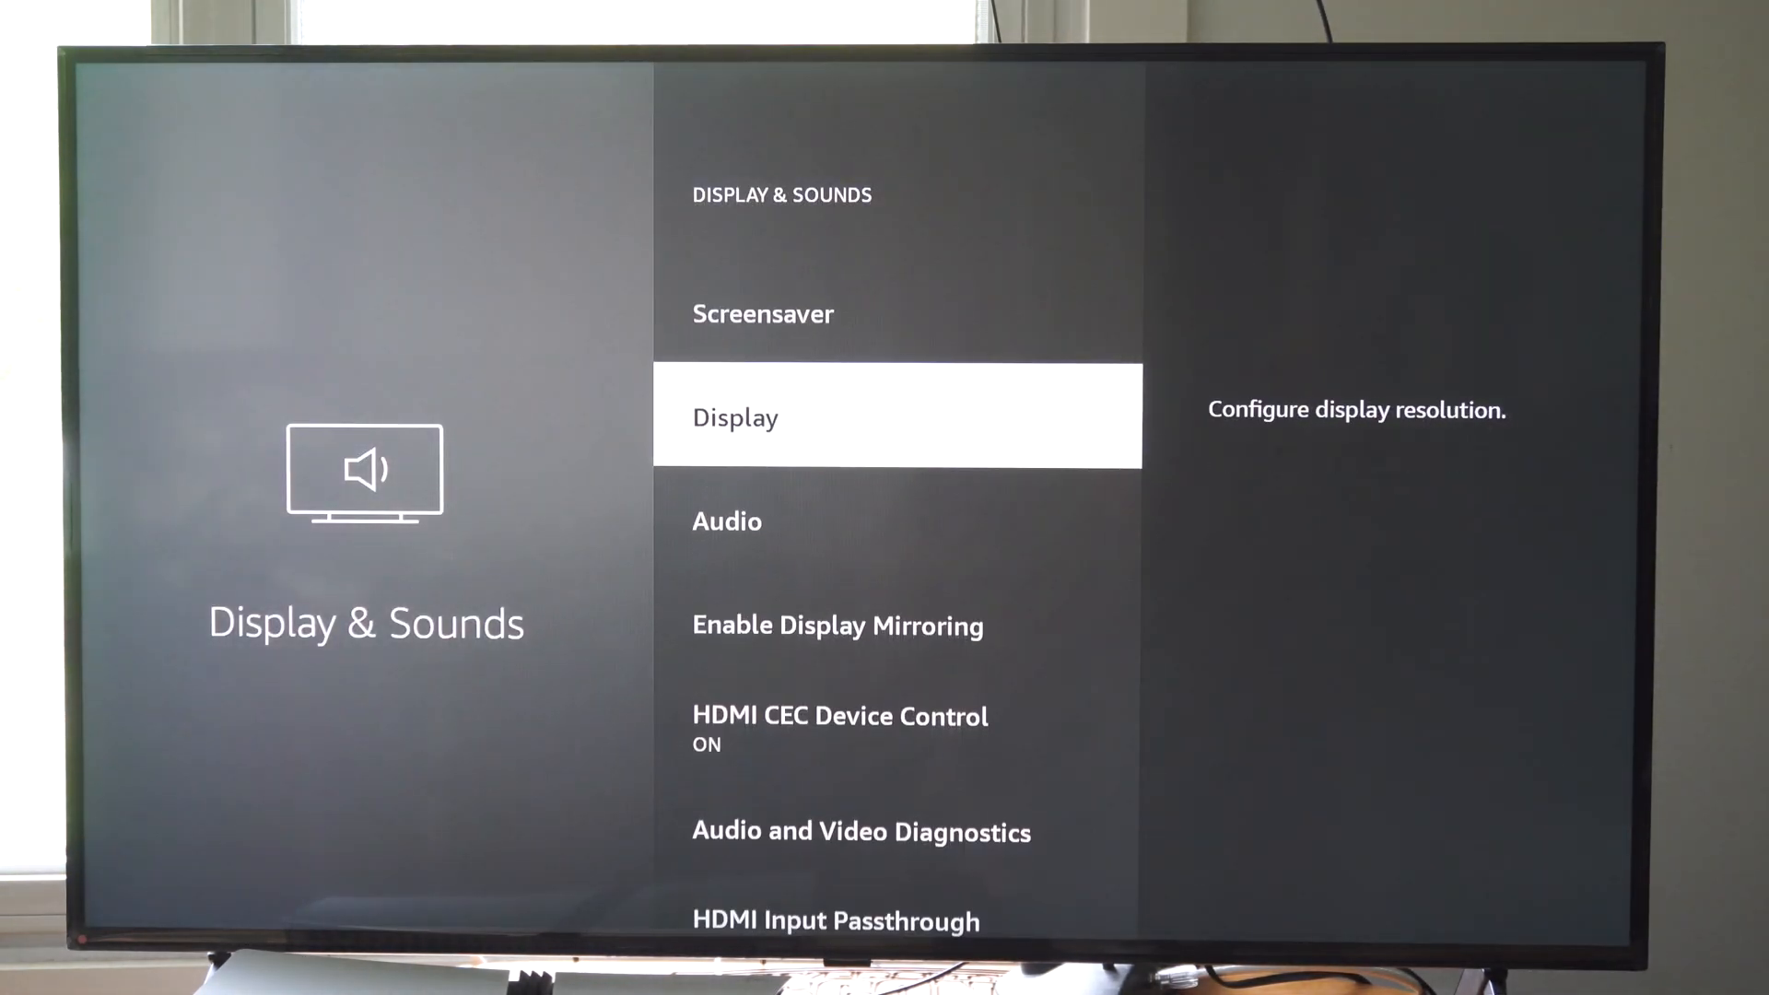